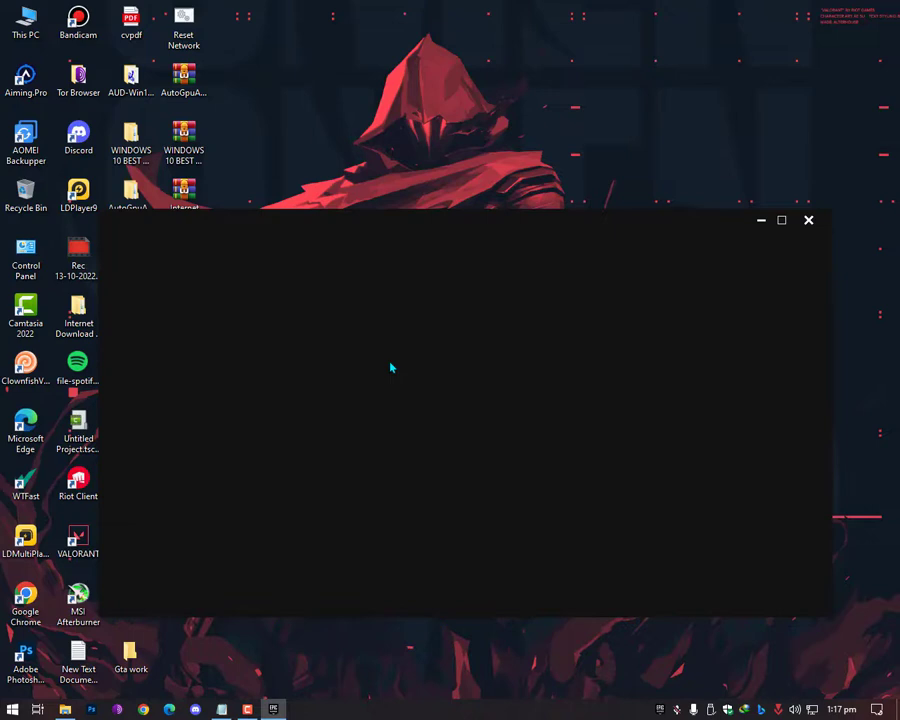
{"action": "mouse_move", "coordinate": [384, 364]}
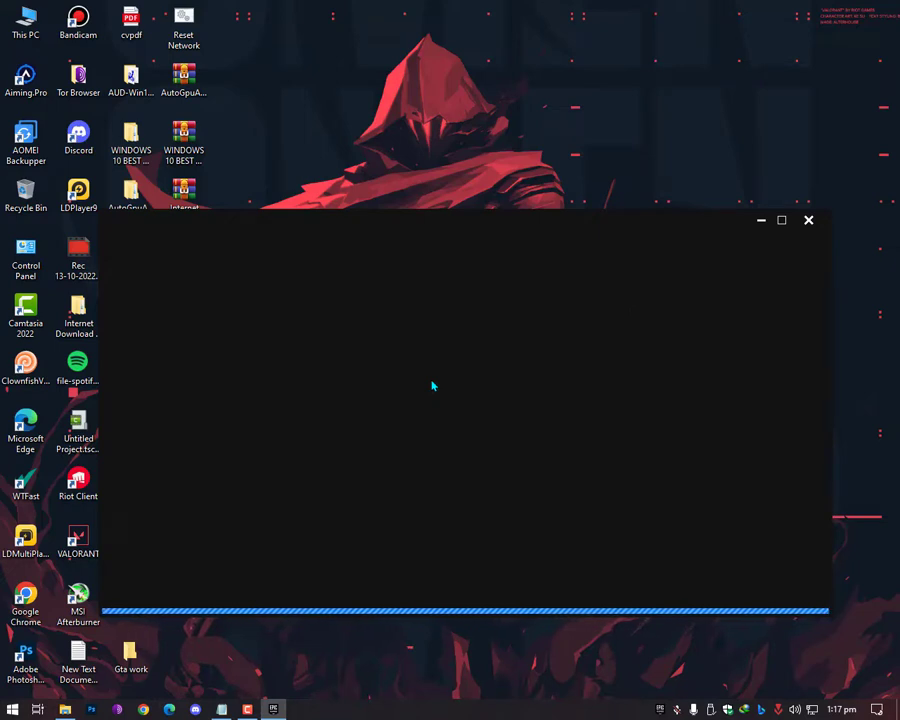
{"action": "mouse_move", "coordinate": [396, 314]}
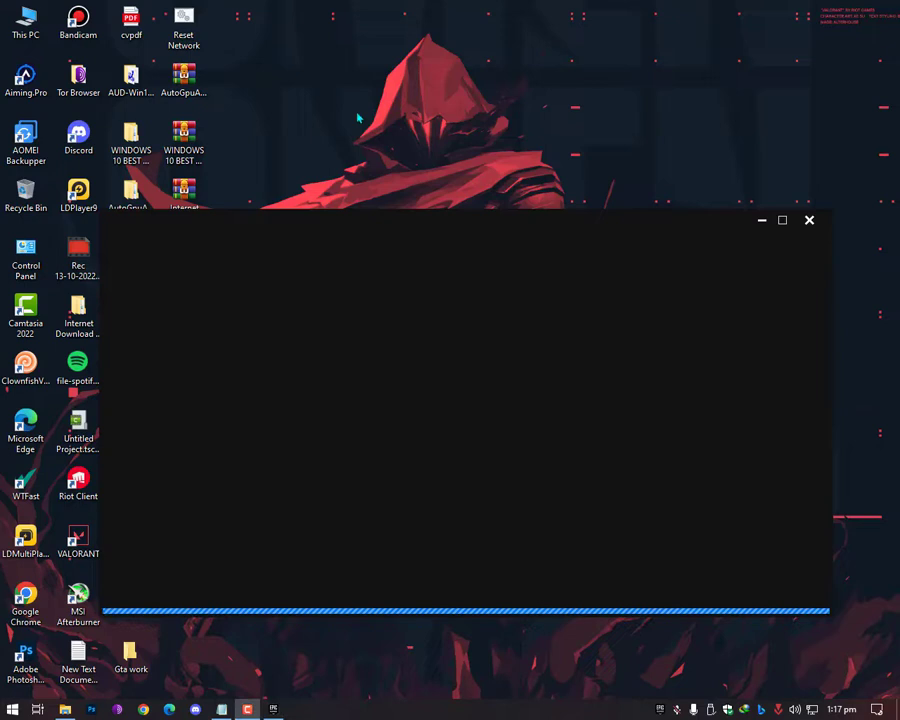
{"action": "mouse_move", "coordinate": [302, 206]}
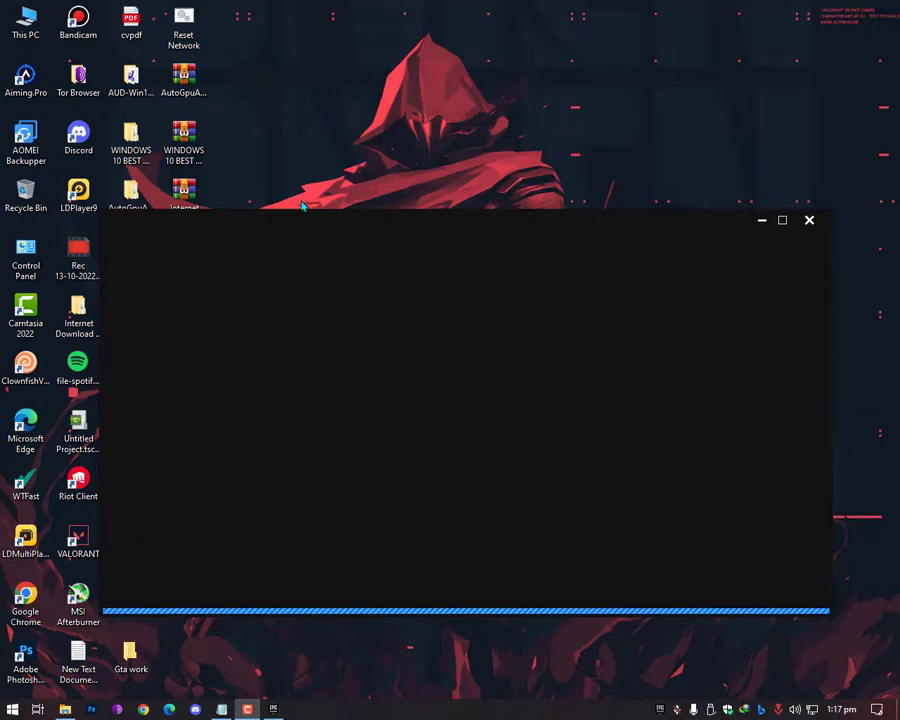
{"action": "mouse_move", "coordinate": [368, 168]}
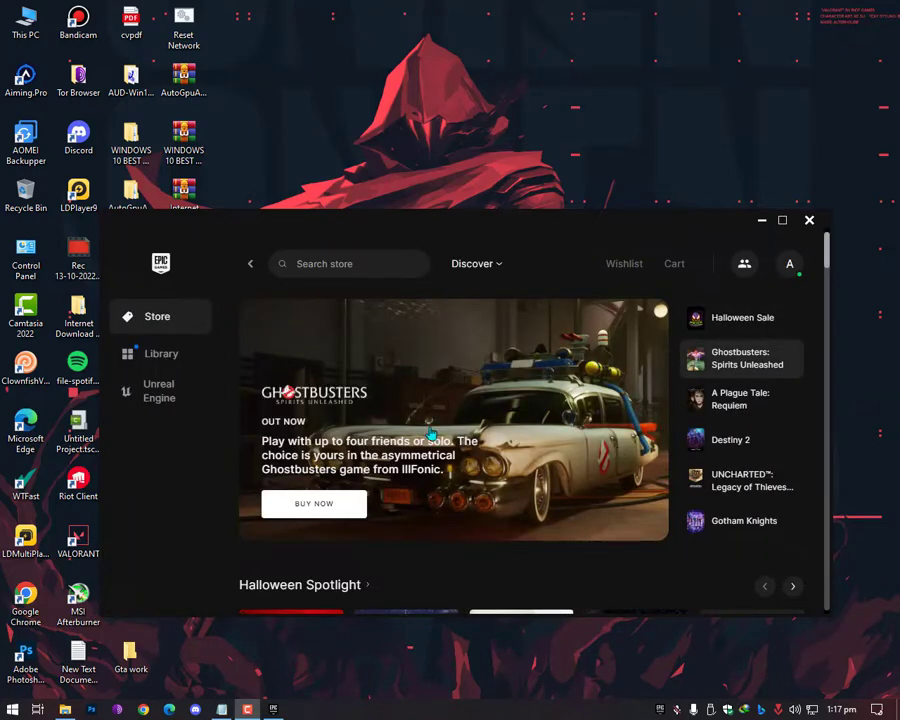
Step: Resume the Grand Theft Auto download from the library and bring up the account options
{"action": "left_click", "coordinate": [160, 352]}
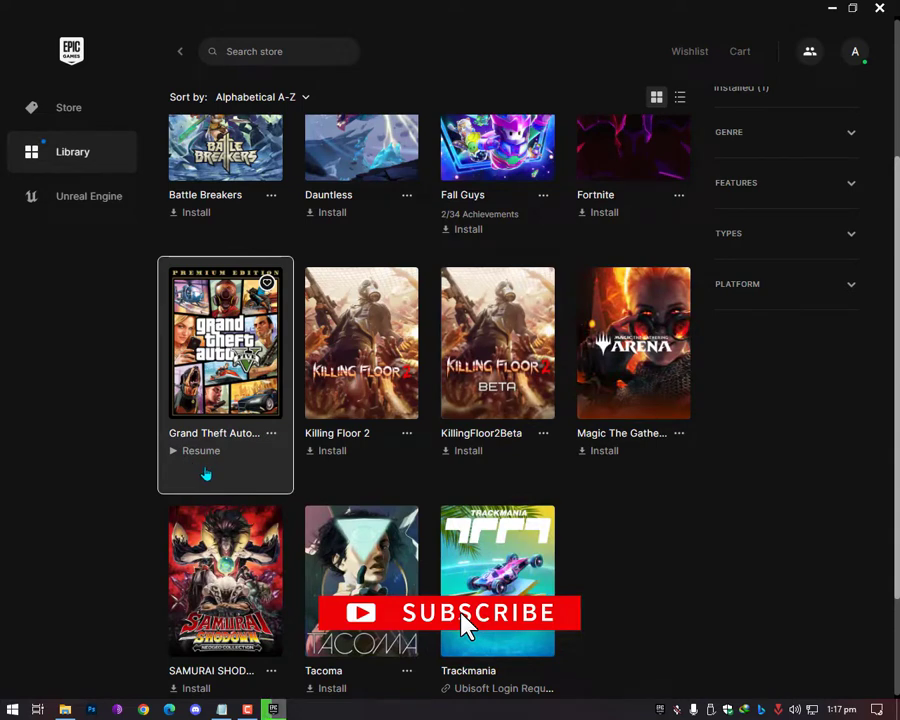
{"action": "left_click", "coordinate": [200, 450]}
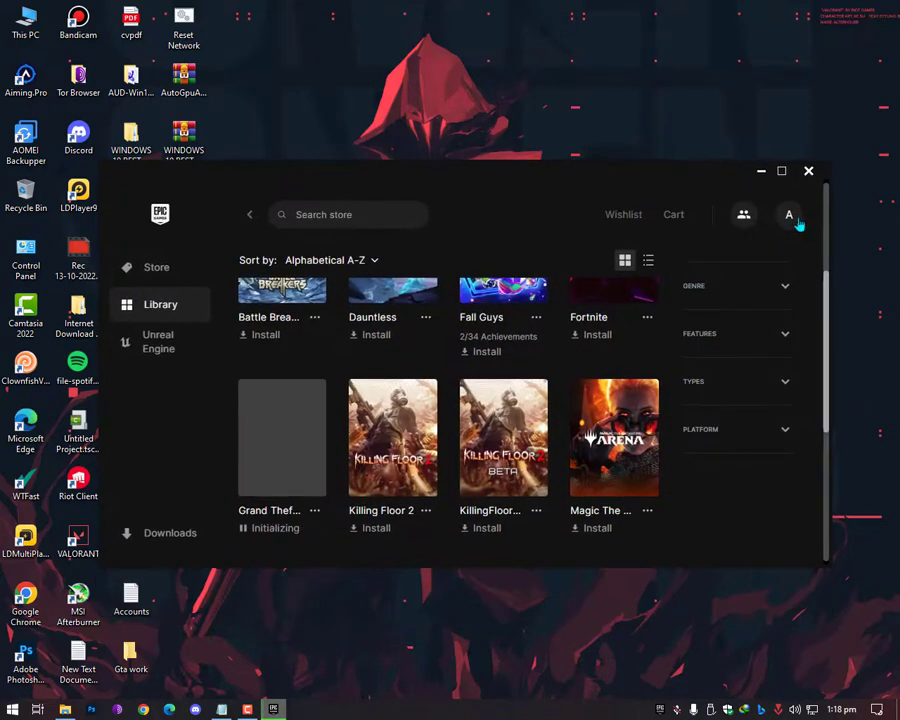
{"action": "left_click", "coordinate": [788, 214]}
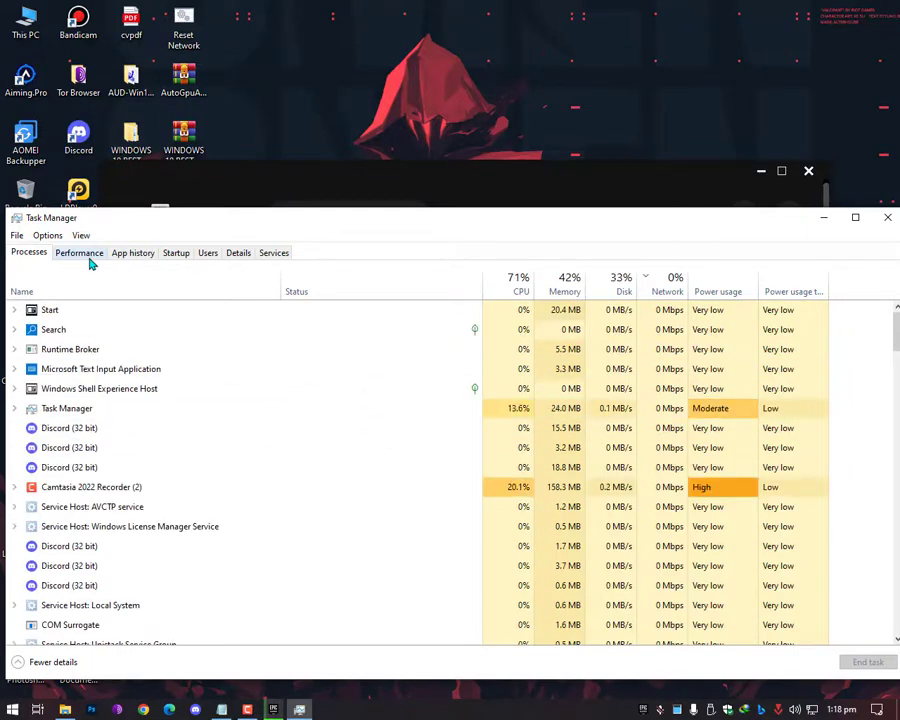
Step: Check overall system resource usage on Task Manager's Performance view
{"action": "left_click", "coordinate": [78, 252]}
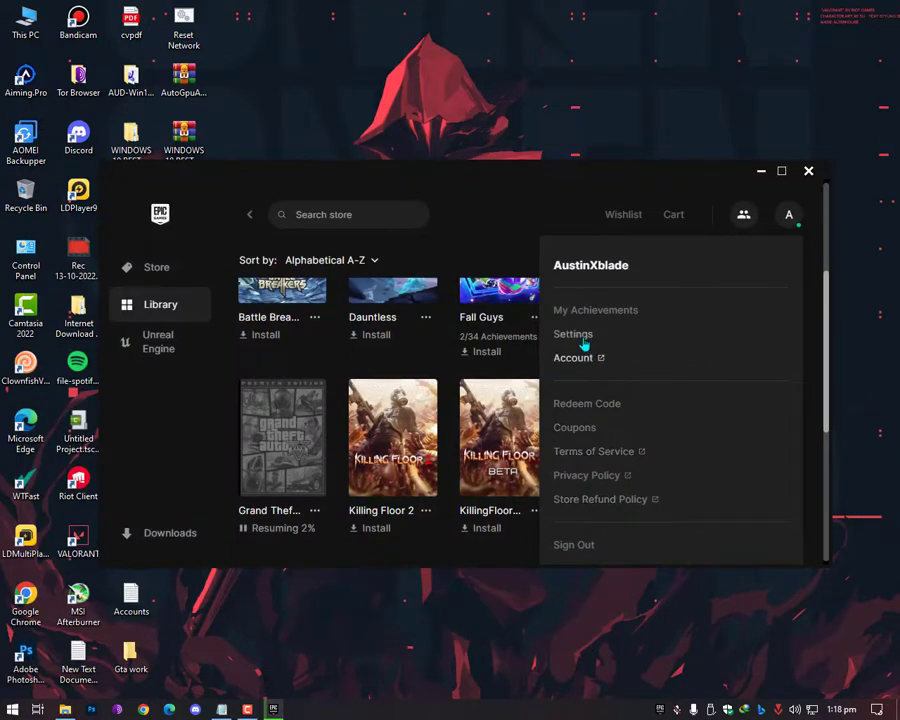
Step: Leave Throttle Downloads and Use Proxy unchecked in launcher Preferences, then minimize the launcher
{"action": "left_click", "coordinate": [572, 334]}
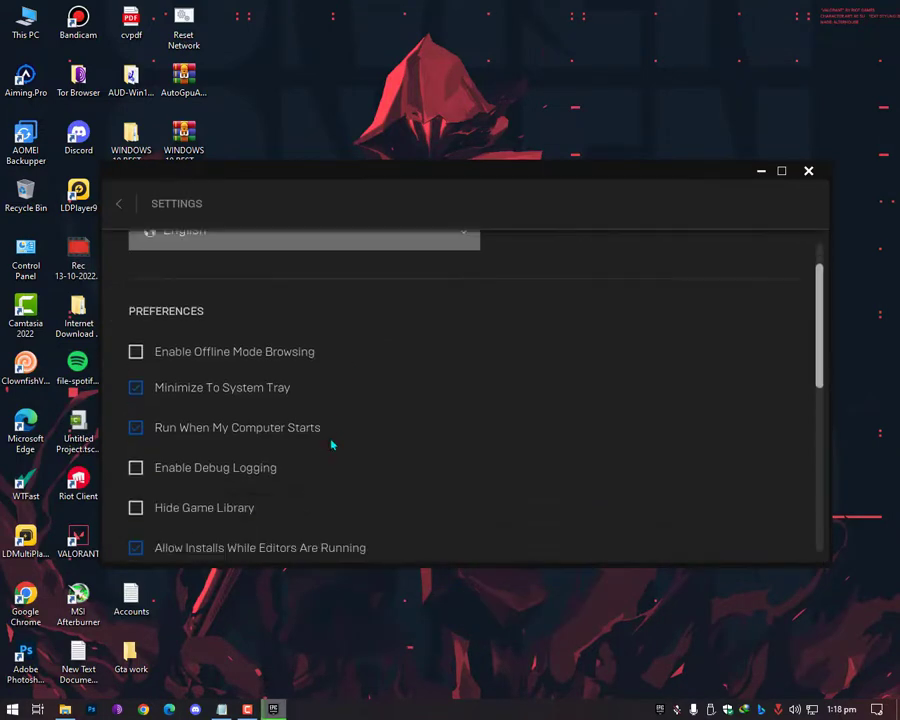
{"action": "scroll", "scroll_direction": "down", "scroll_amount": 3}
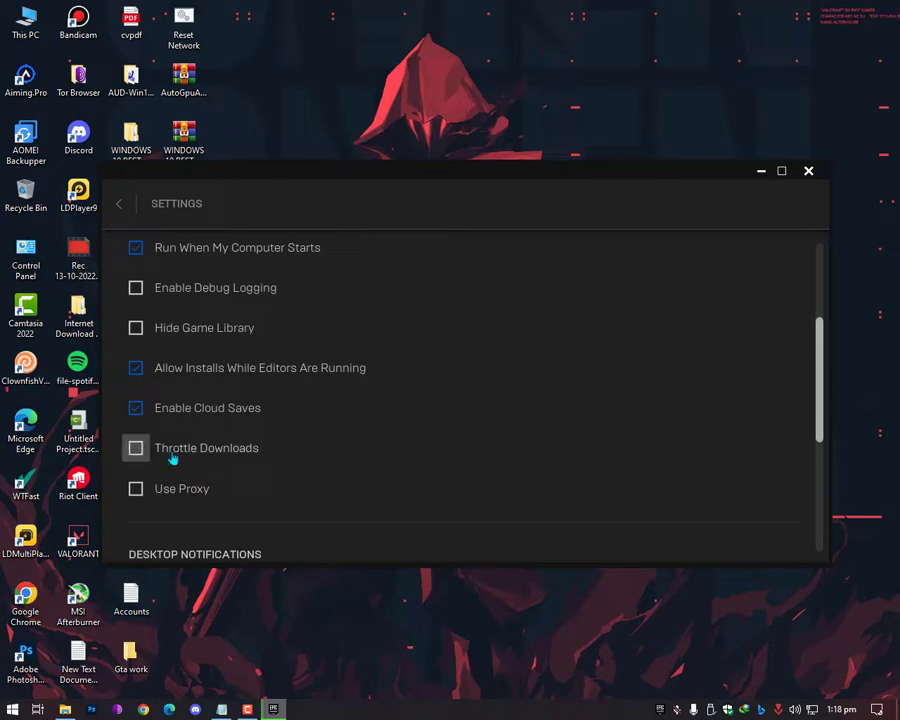
{"action": "mouse_move", "coordinate": [188, 460]}
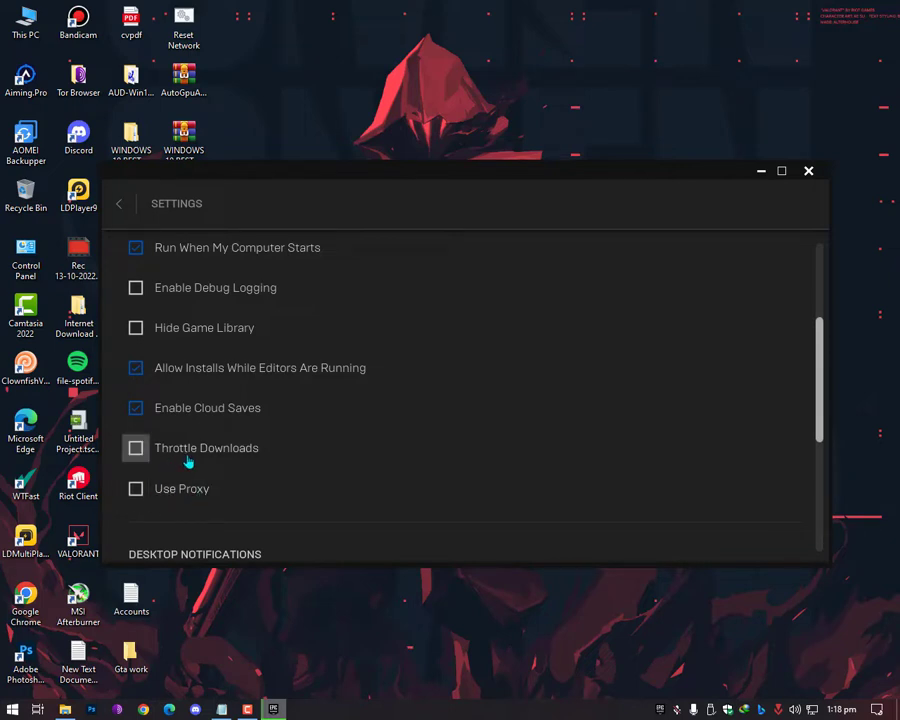
{"action": "mouse_move", "coordinate": [280, 456]}
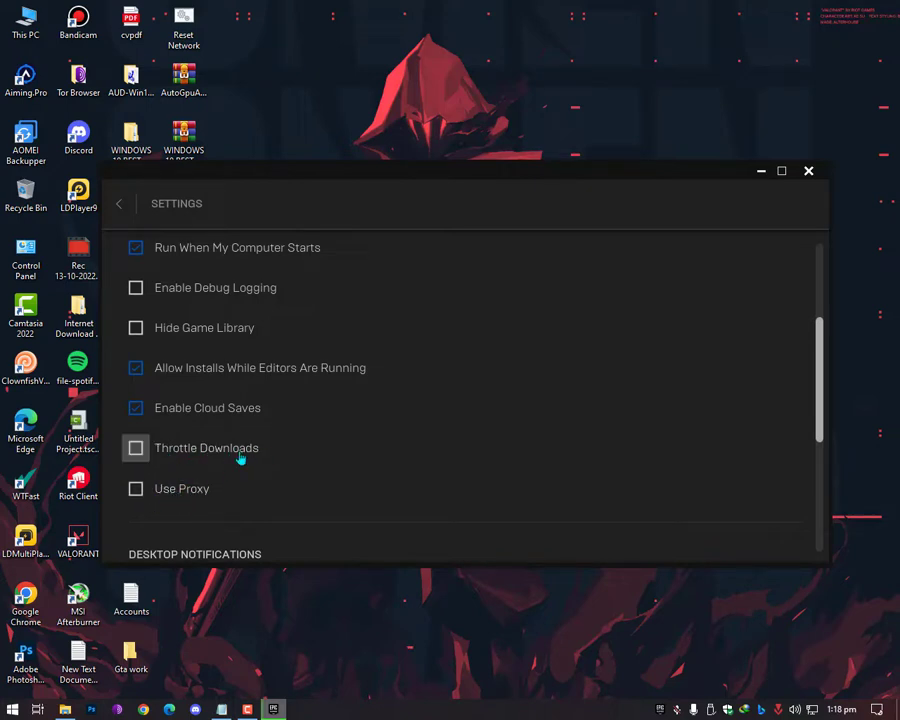
{"action": "left_click", "coordinate": [780, 170]}
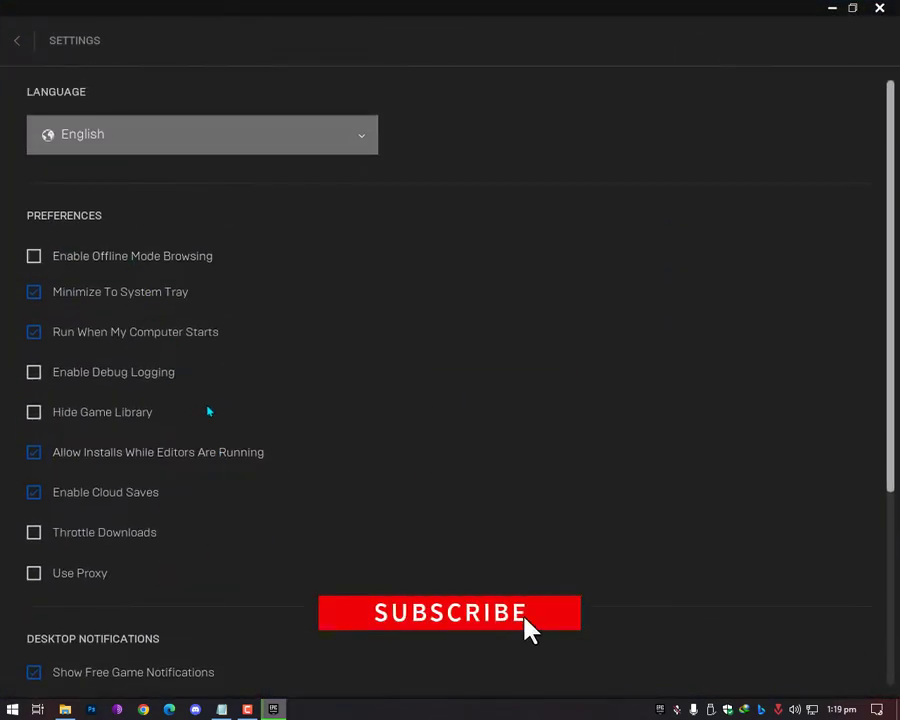
{"action": "scroll", "scroll_direction": "down", "scroll_amount": 3}
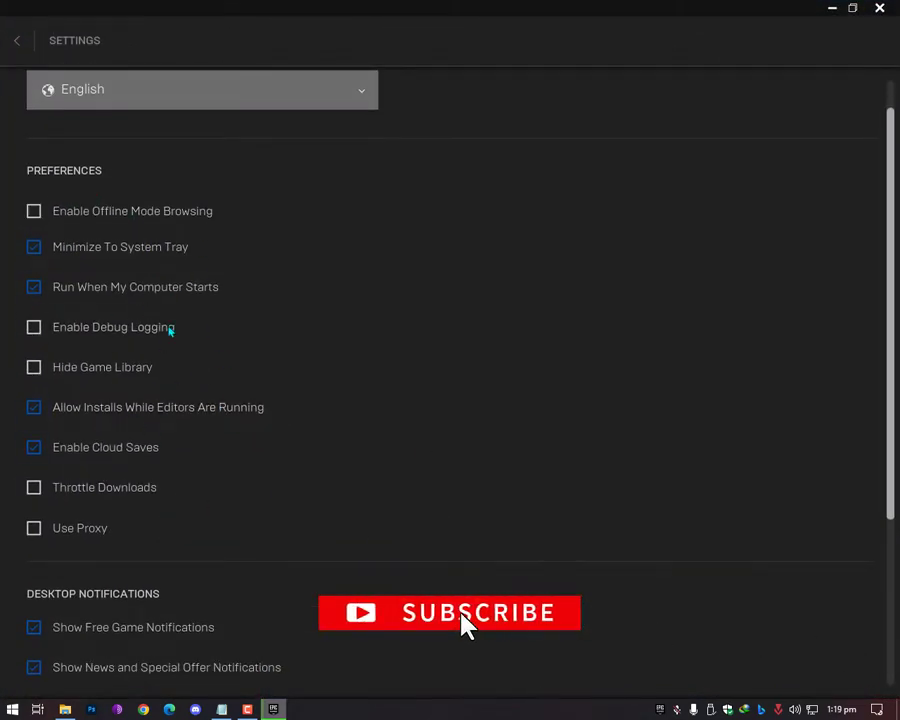
{"action": "scroll", "scroll_direction": "down", "scroll_amount": 3}
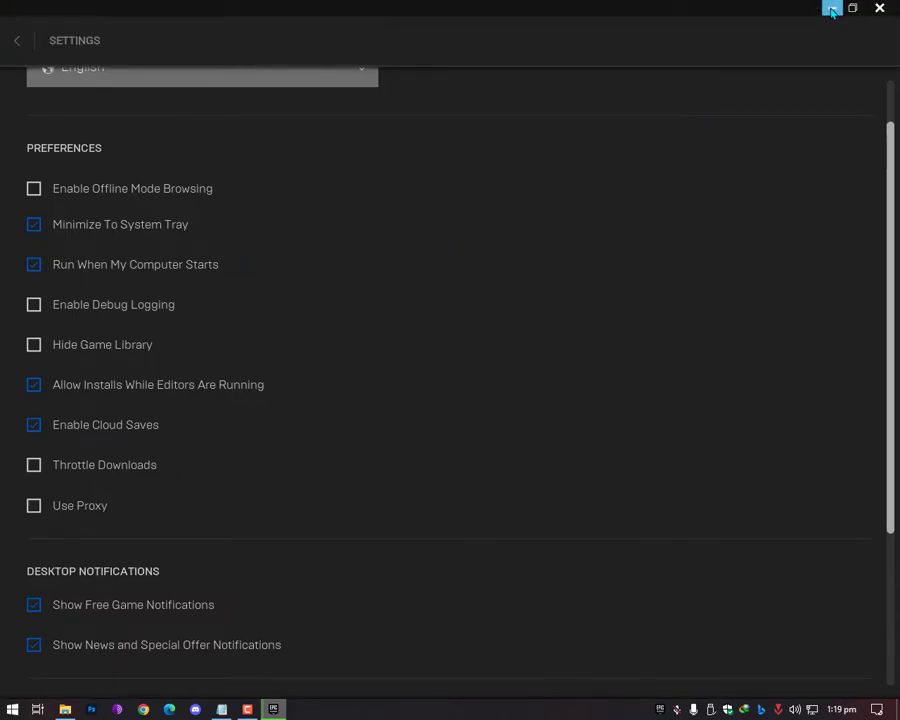
{"action": "left_click", "coordinate": [12, 708]}
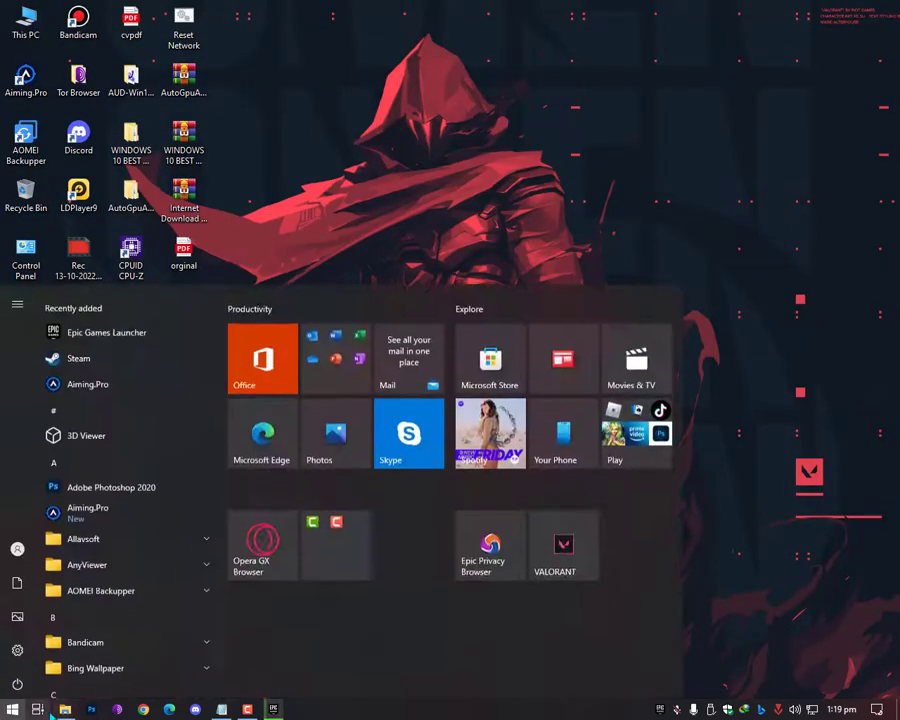
Step: Run %appdata% to open the AppData Roaming folder in File Explorer
{"action": "type", "text": "run"}
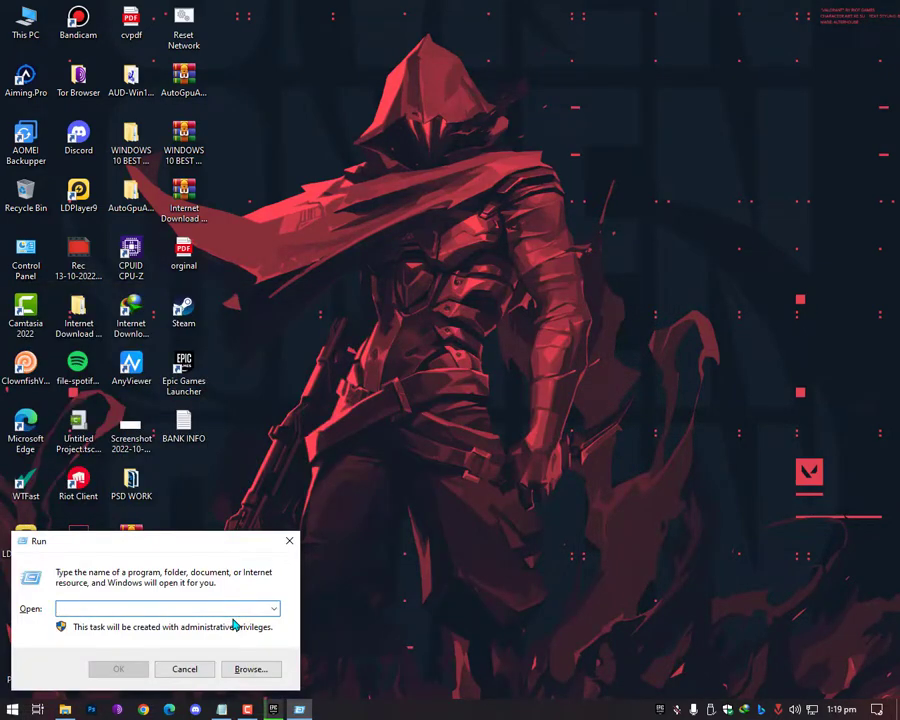
{"action": "type", "text": "%"}
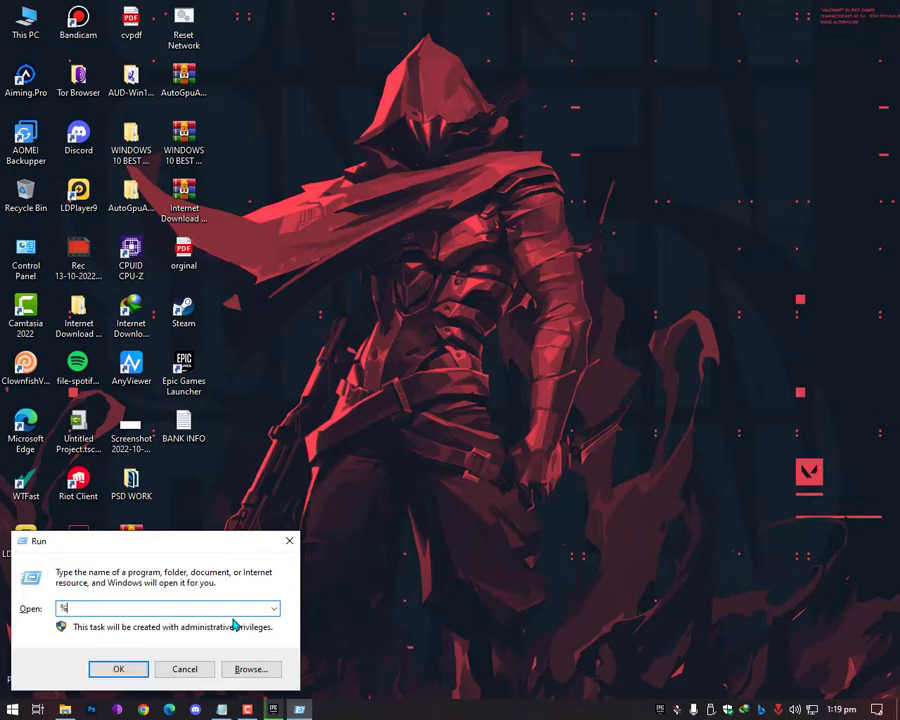
{"action": "type", "text": "d"}
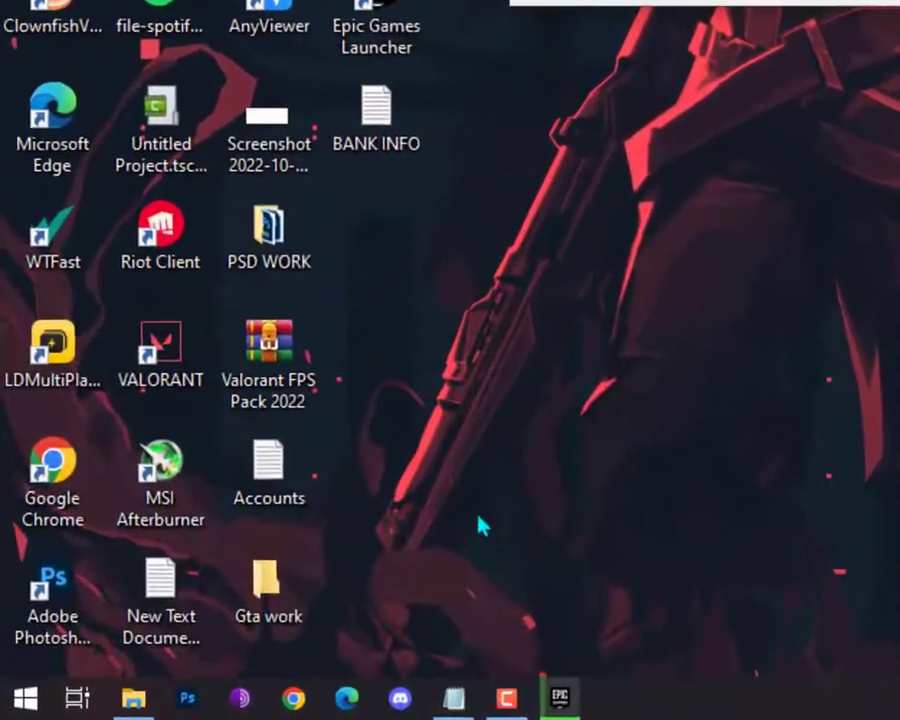
{"action": "type", "text": "%appdata&"}
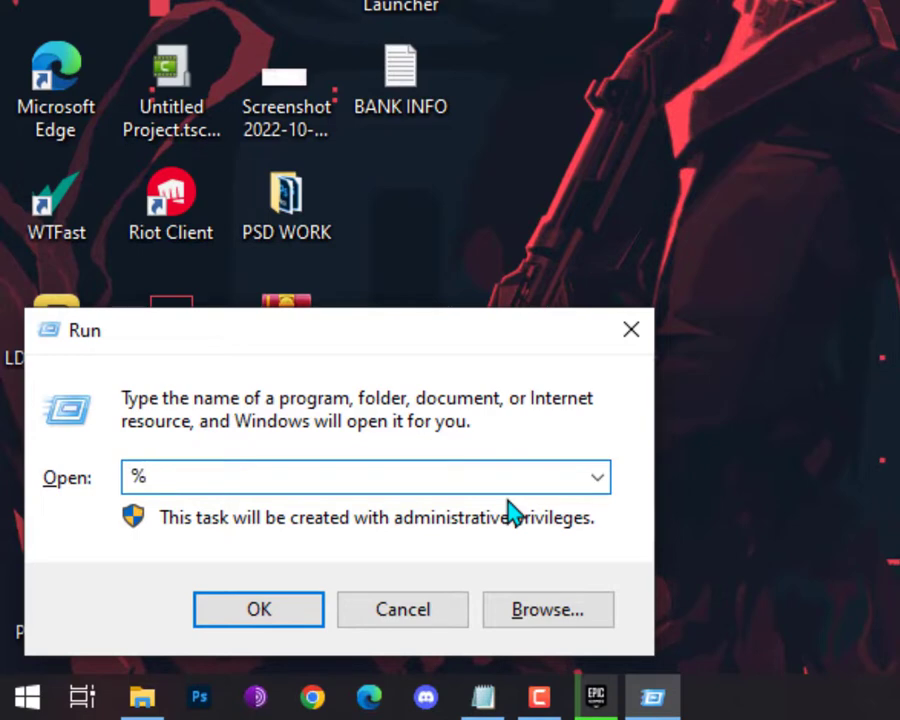
{"action": "type", "text": "appdata"}
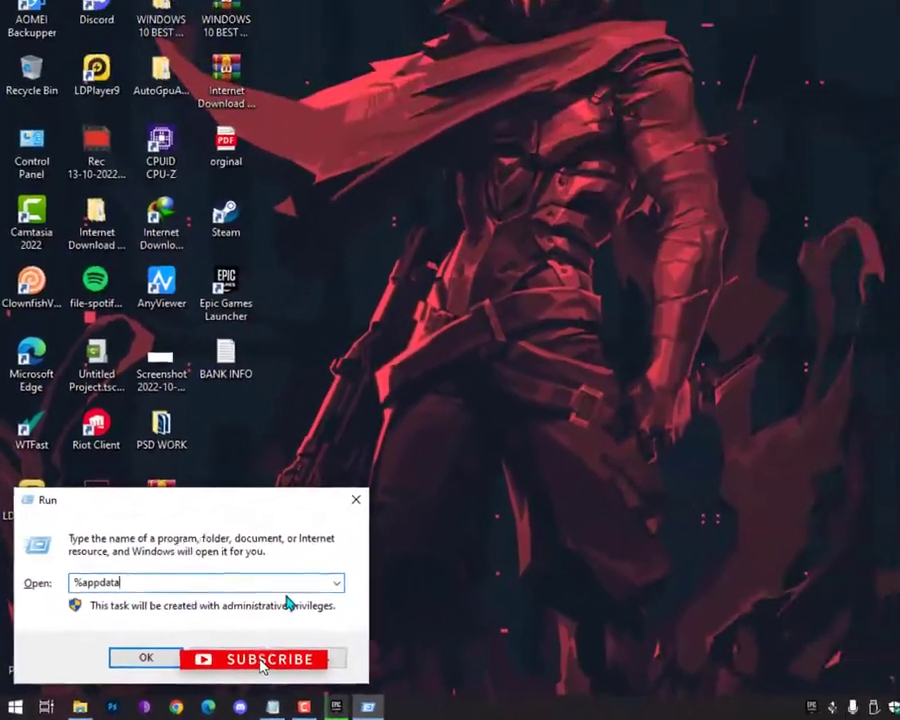
{"action": "left_click", "coordinate": [146, 656]}
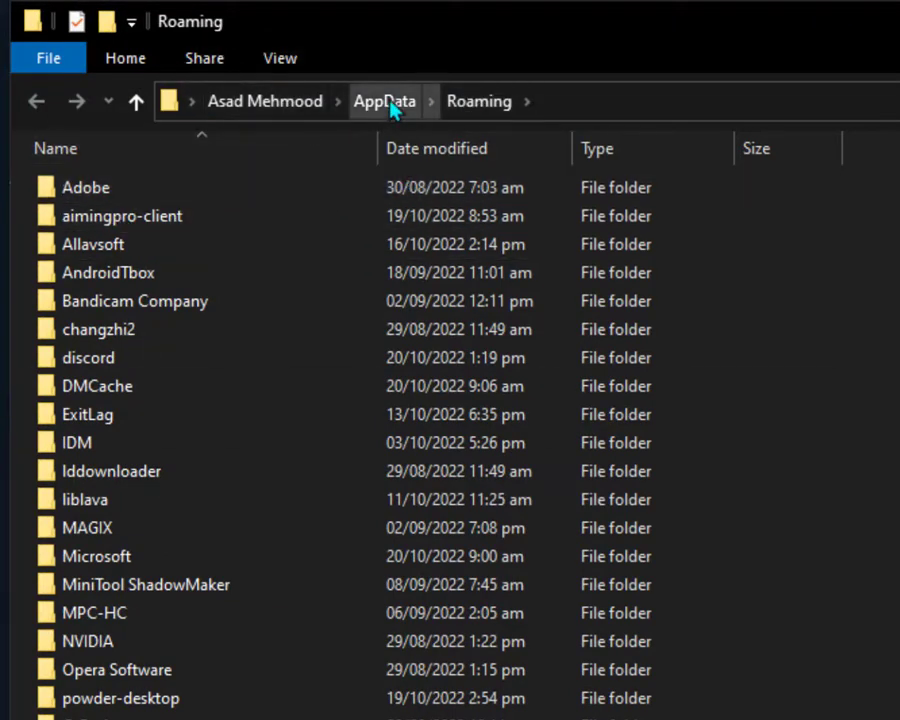
Step: Go up to AppData and into Local\EpicGamesLauncher
{"action": "left_click", "coordinate": [384, 100]}
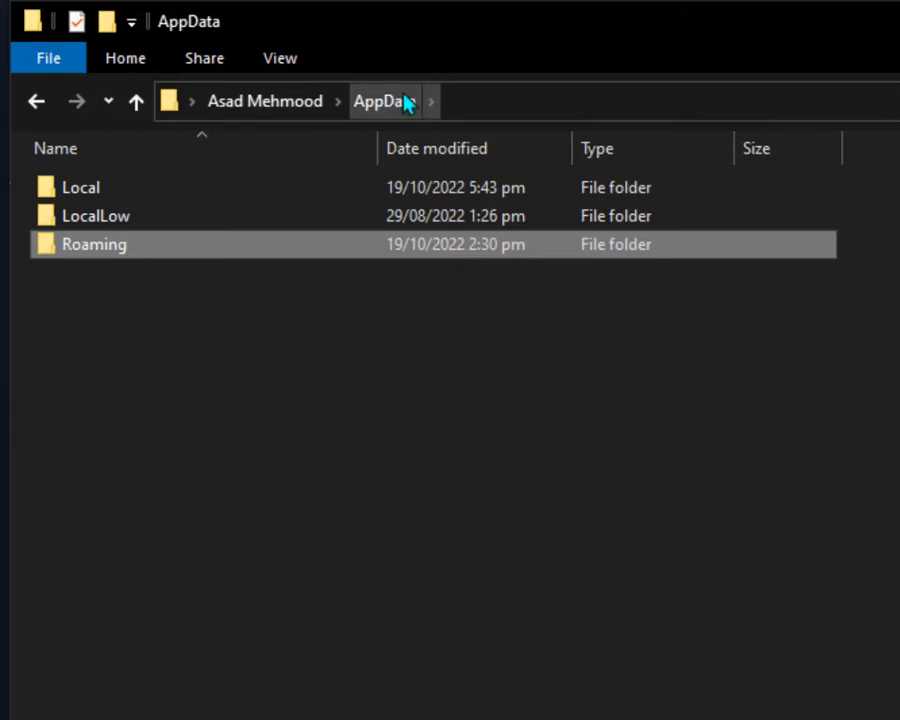
{"action": "left_click", "coordinate": [80, 188]}
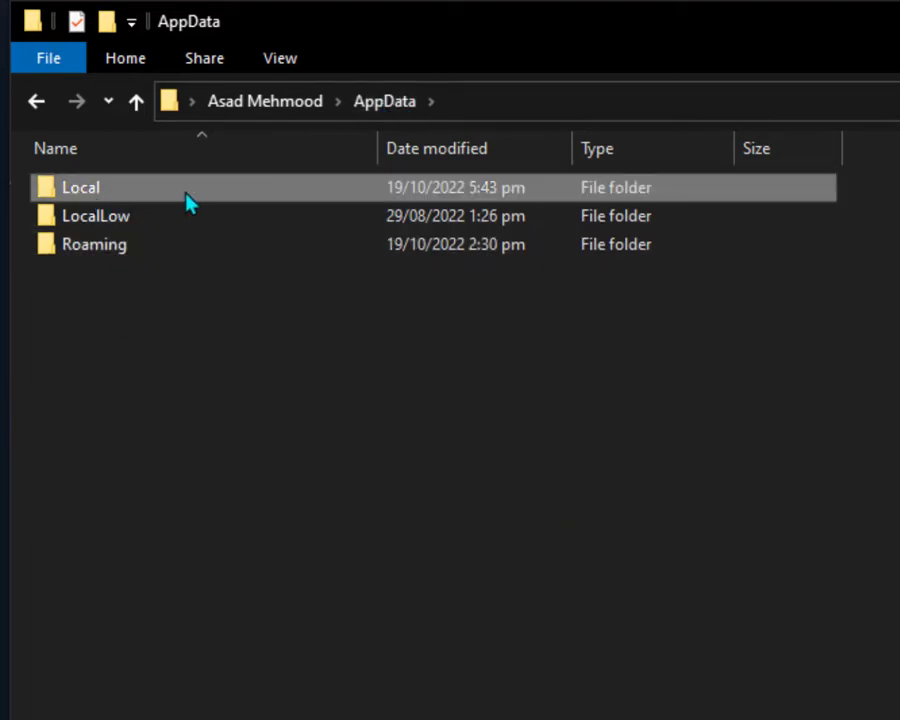
{"action": "double_click", "coordinate": [80, 188]}
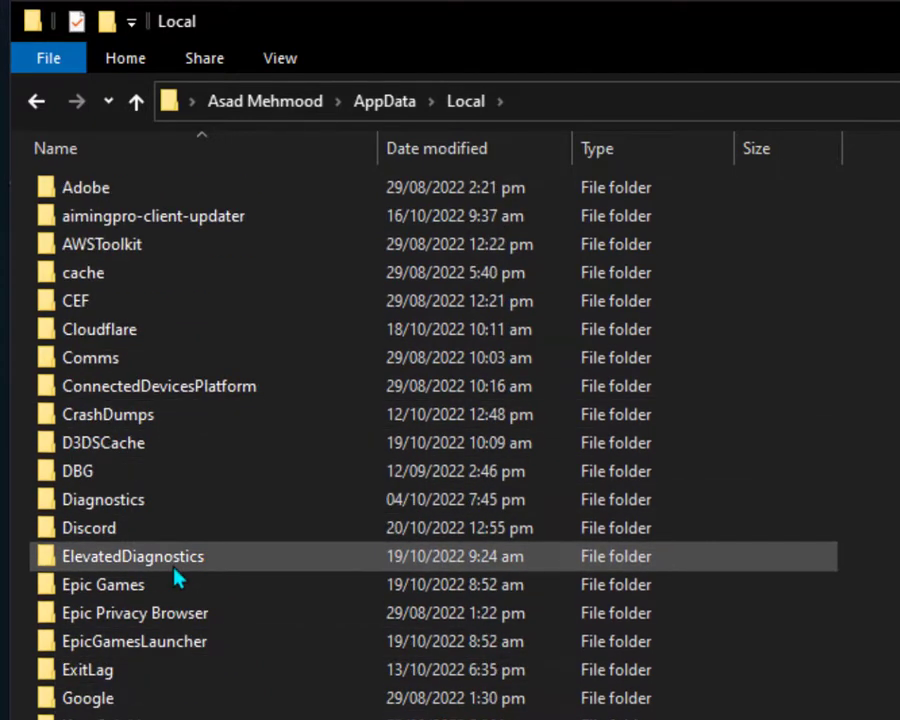
{"action": "left_click", "coordinate": [134, 640]}
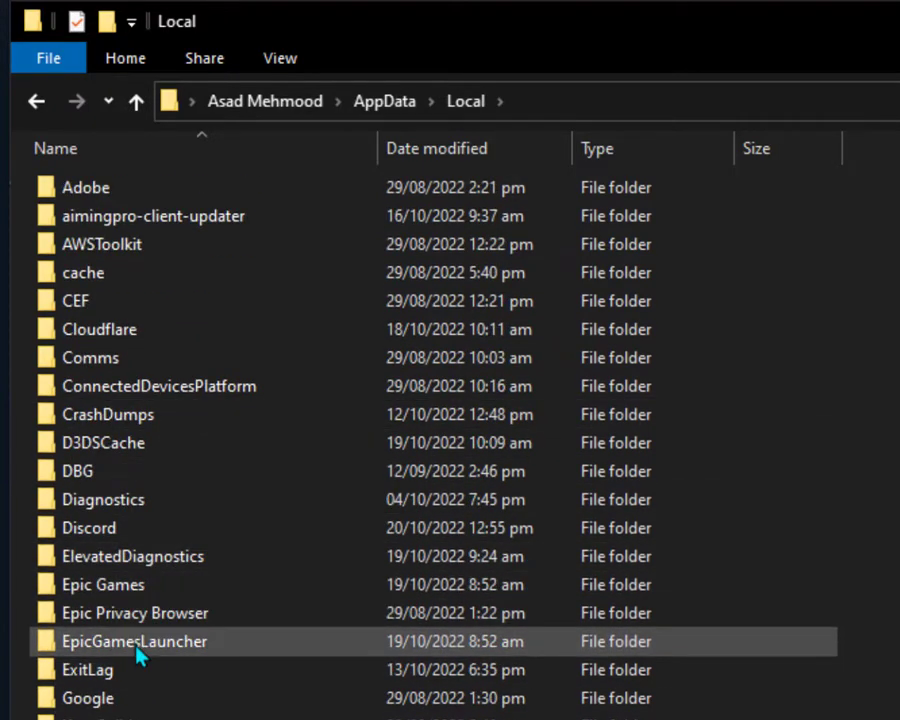
{"action": "double_click", "coordinate": [134, 640]}
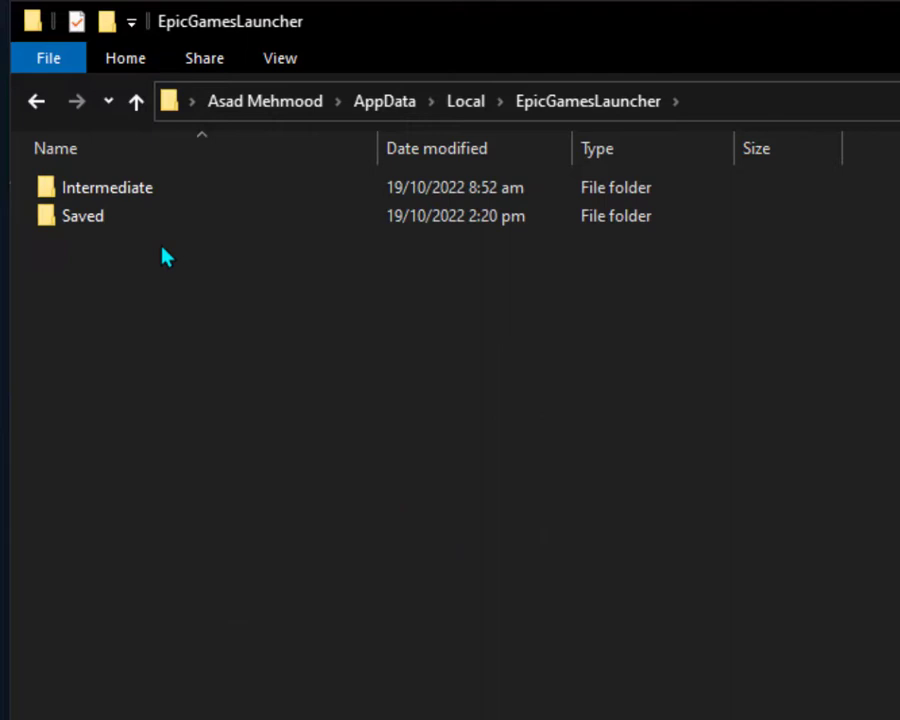
Step: Open the Engine configuration file from Saved\Config\Windows in Notepad
{"action": "double_click", "coordinate": [84, 216]}
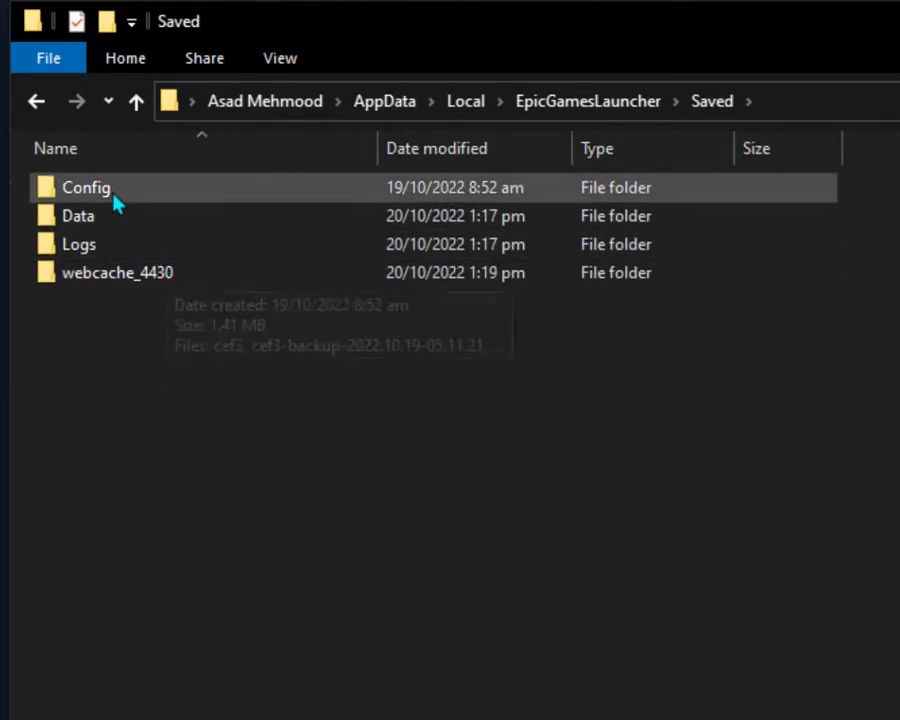
{"action": "double_click", "coordinate": [86, 188]}
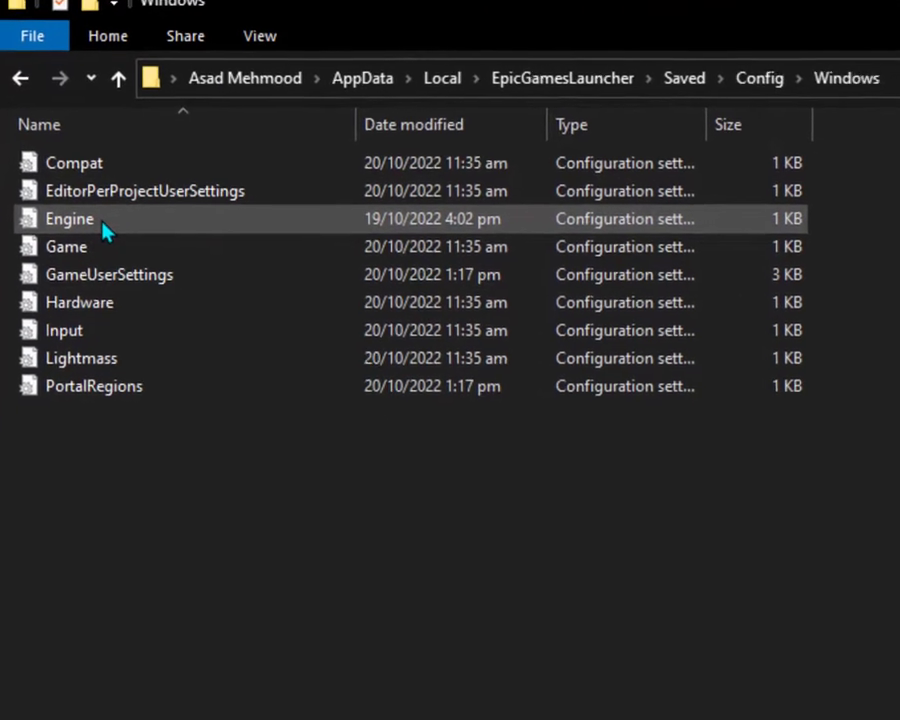
{"action": "double_click", "coordinate": [68, 218]}
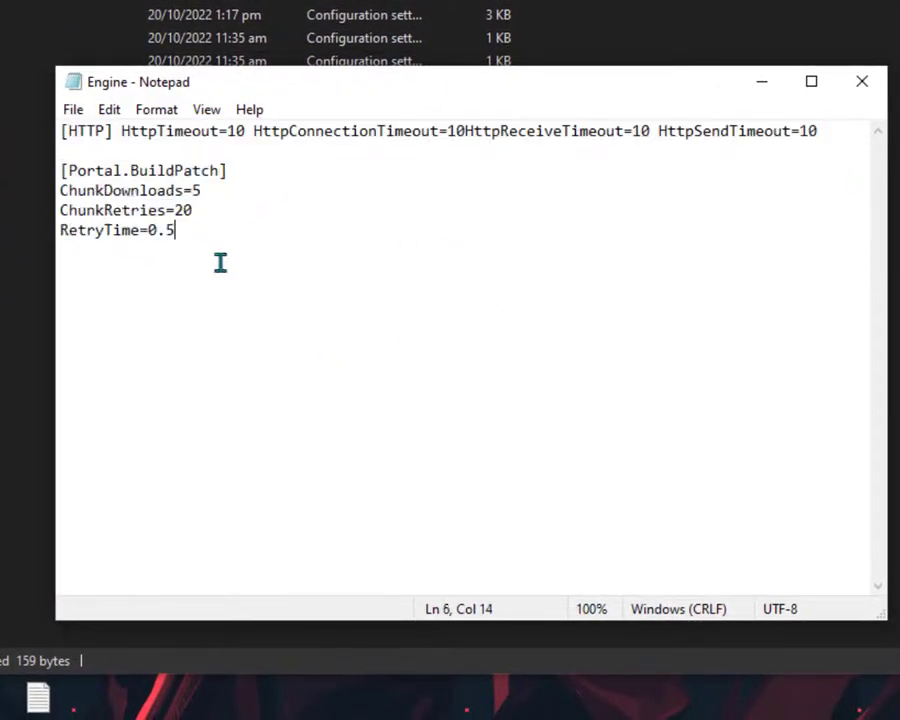
Step: Save the Engine file with its HTTP timeout and Portal.BuildPatch chunk settings
{"action": "key", "text": "ctrl+a"}
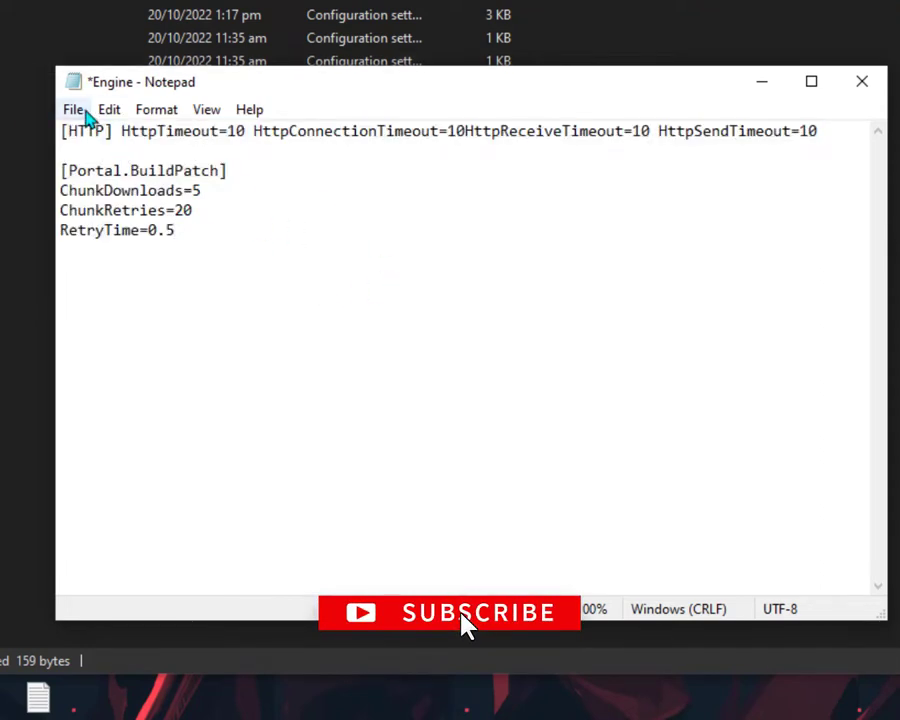
{"action": "left_click", "coordinate": [72, 108]}
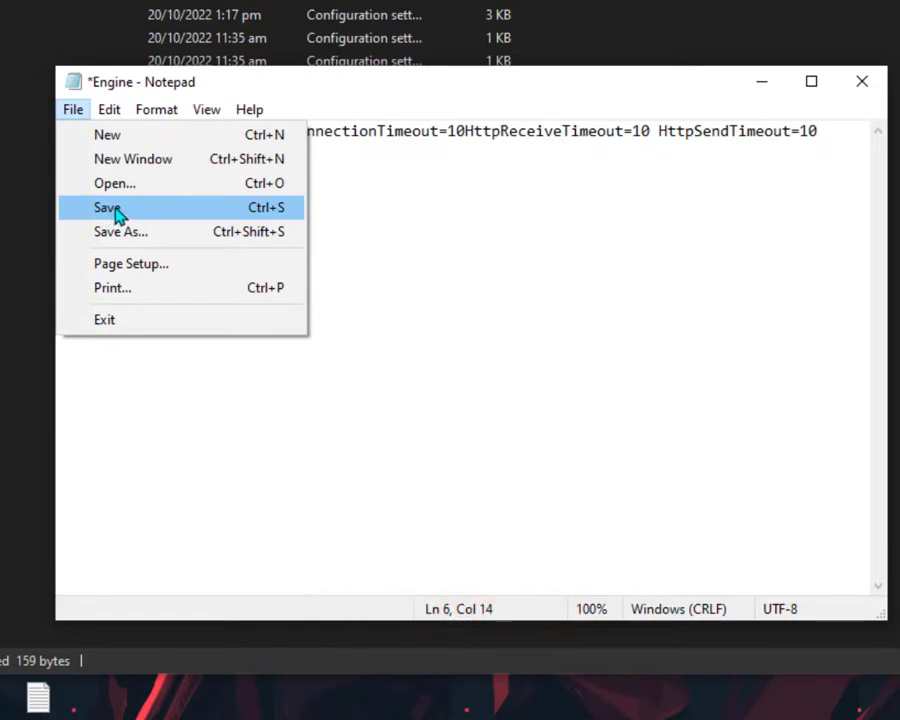
{"action": "left_click", "coordinate": [108, 206]}
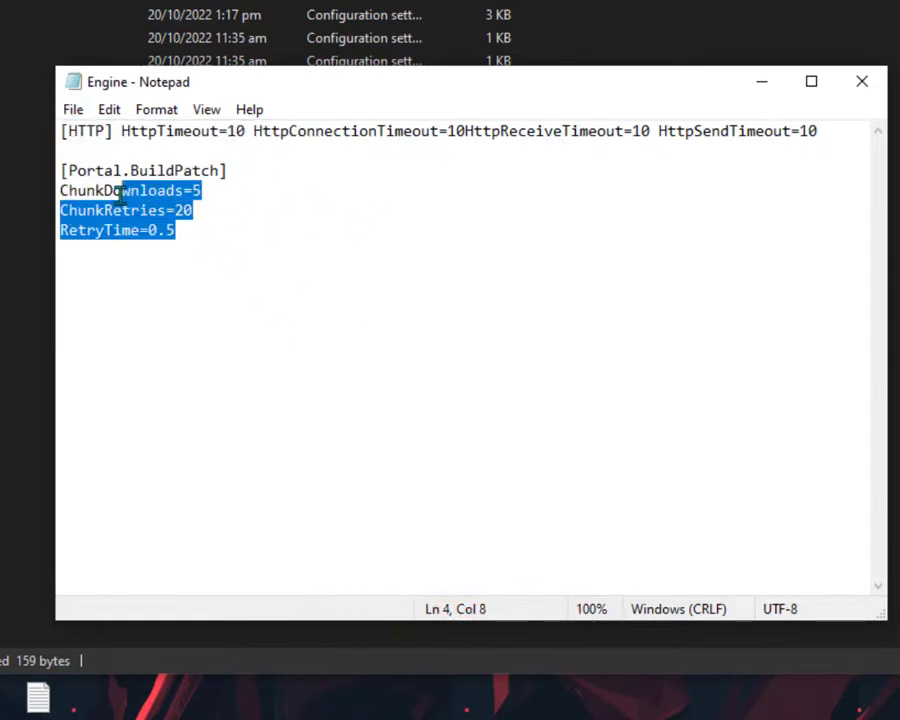